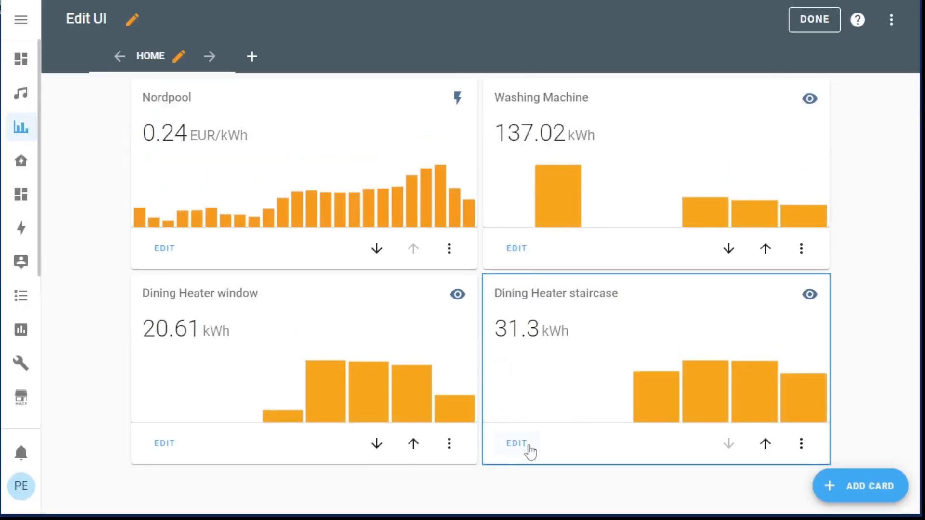
Change the Dining Heater staircase card's zero-value colour opacity to 0 and save.
click(517, 443)
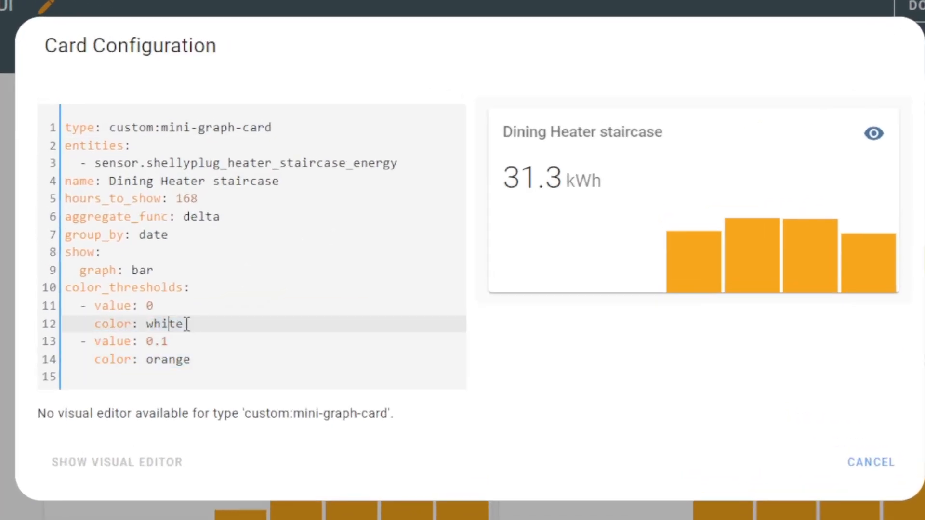
double_click(163, 323)
text("rgba(255, 165, 0, 1)")
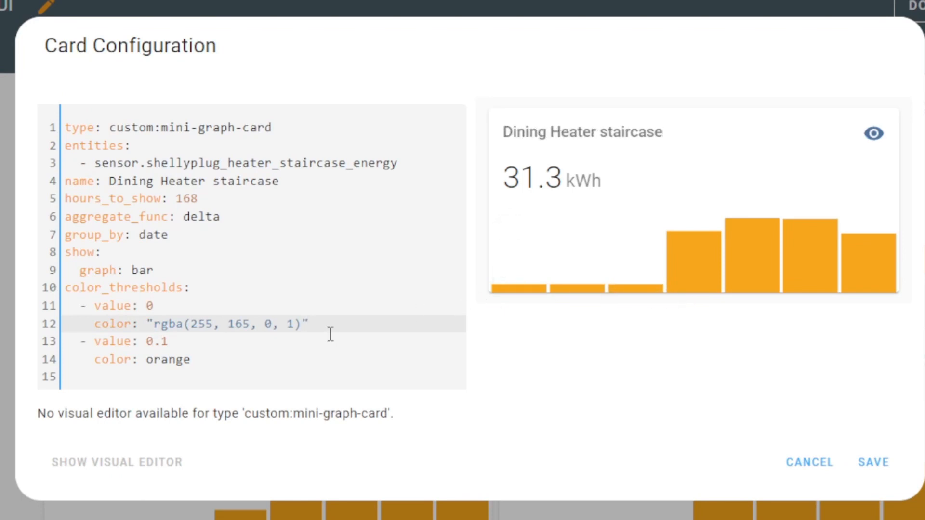
key(Backspace)
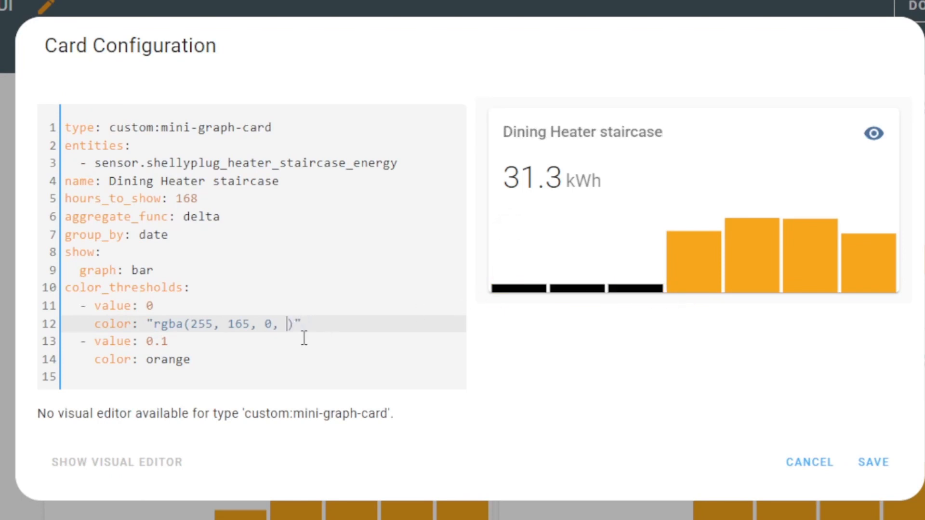
text(0)
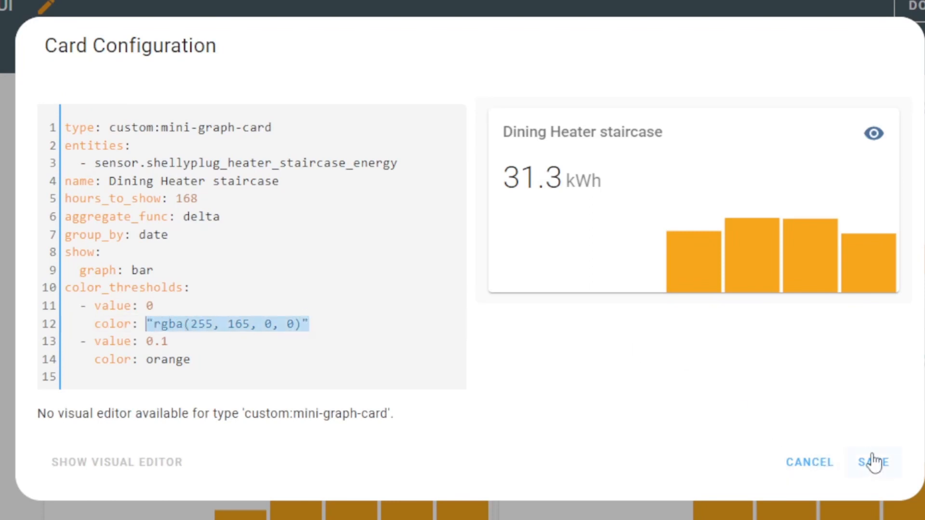
click(872, 462)
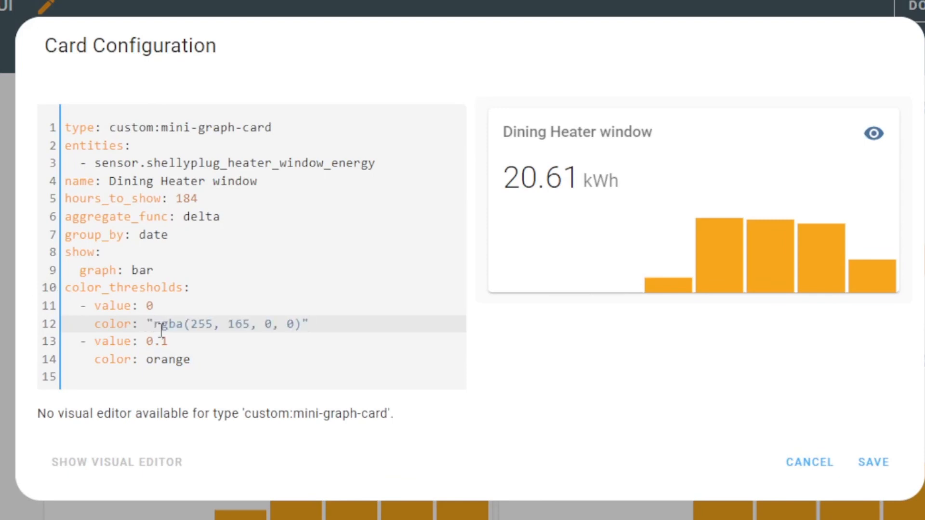
Open the next card's YAML configuration for editing.
click(808, 462)
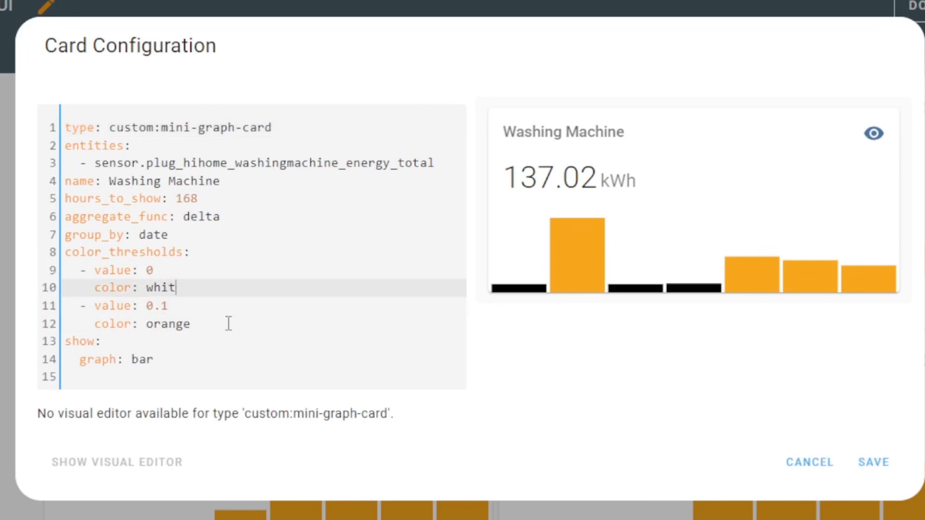
Set the Washing Machine card's value-0 colour to "rgba(255, 165, 0, 0)".
text("rgba(255, 165, 0, 0)")
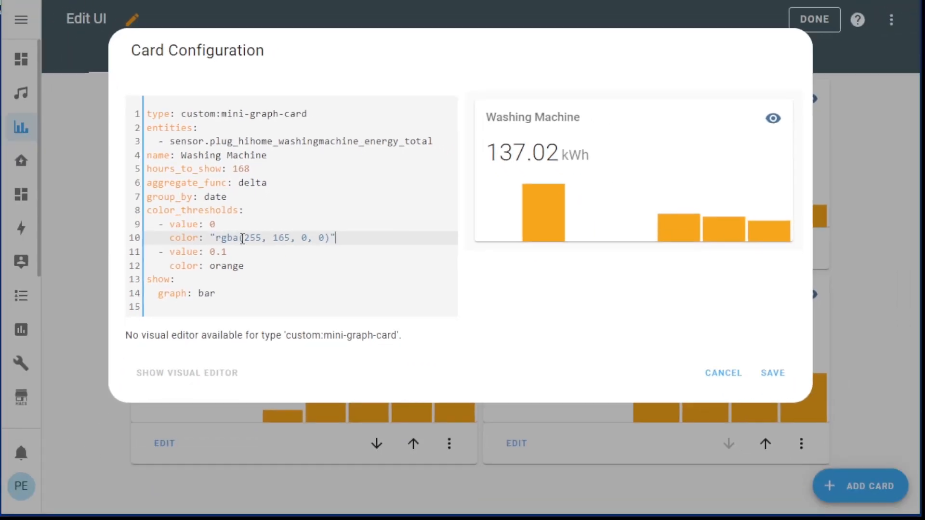
click(306, 237)
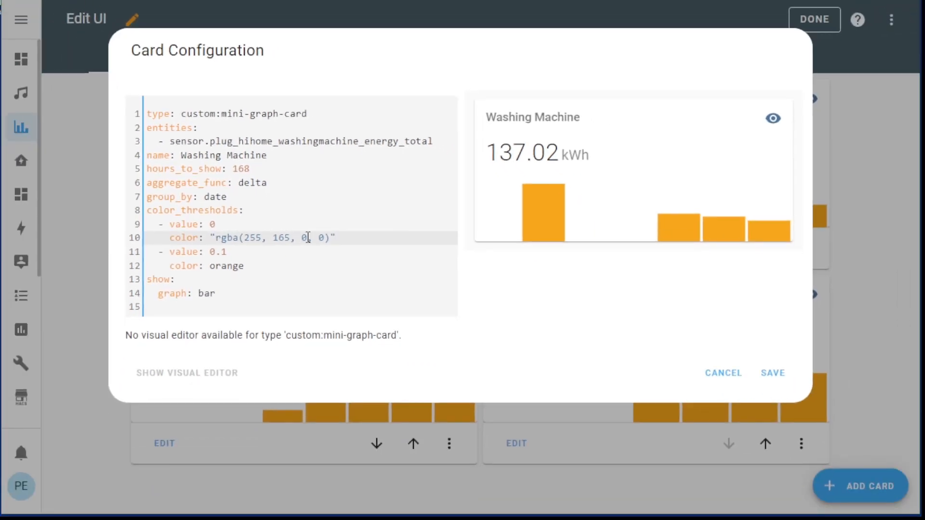
text(, 0)
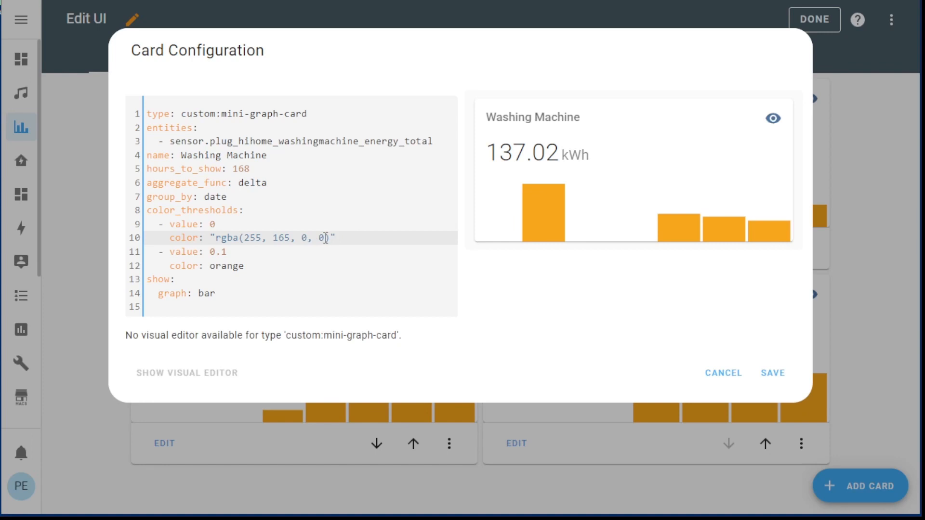